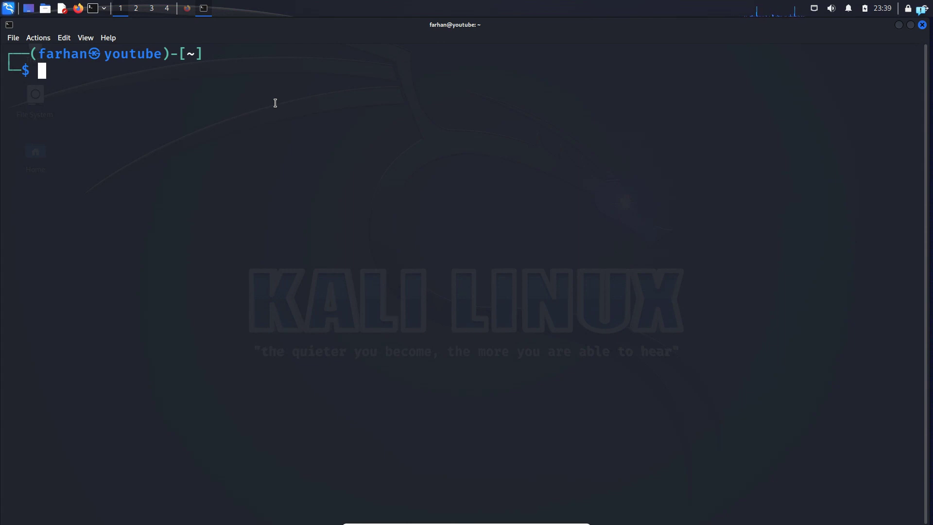
mouse_move(300, 121)
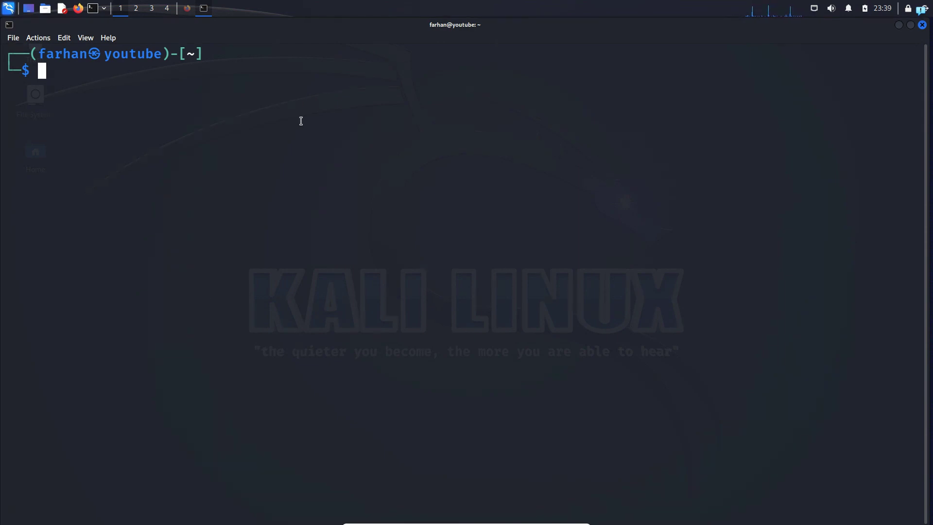
mouse_move(363, 179)
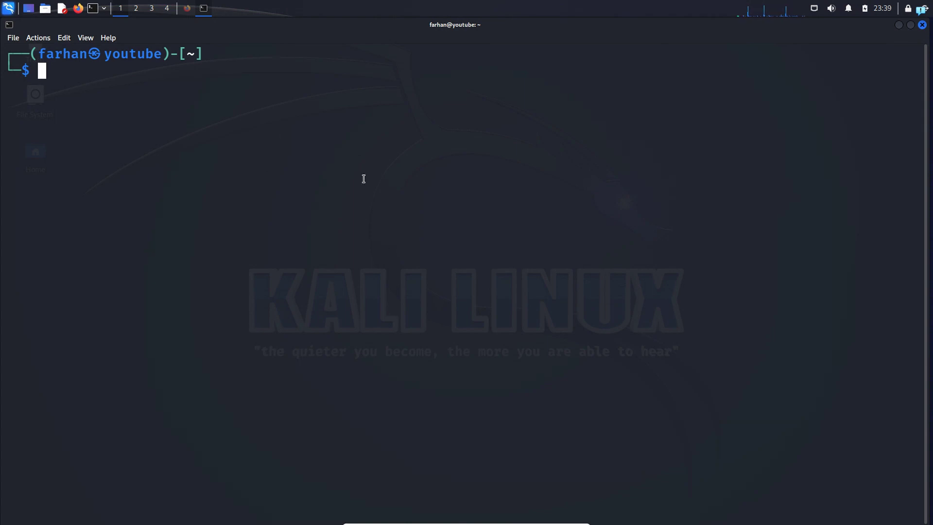
mouse_move(278, 217)
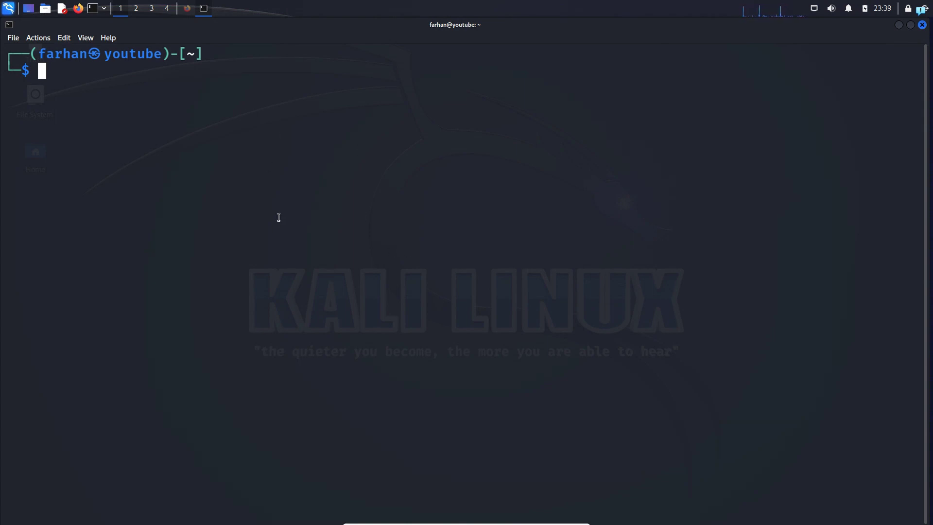
mouse_move(150, 98)
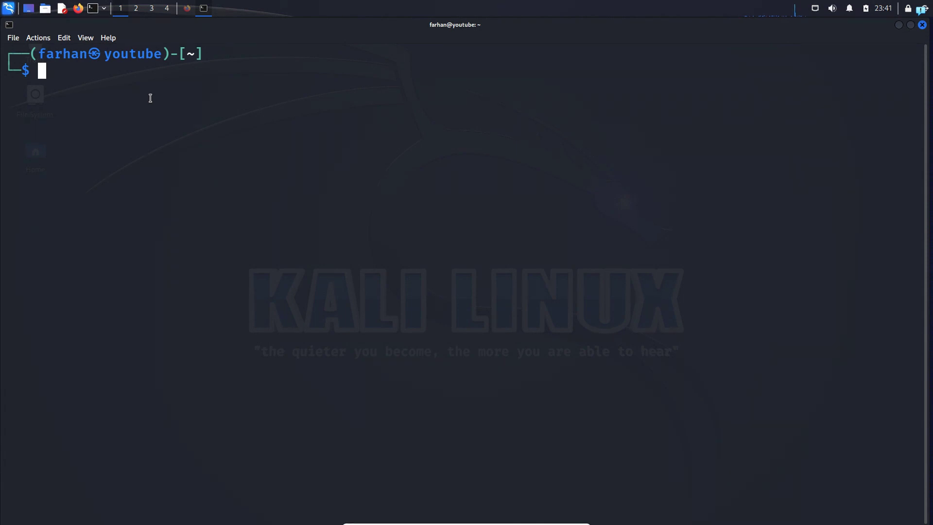
Switch to a root shell with sudo su and request installation of the xrdp package.
type("sudo su")
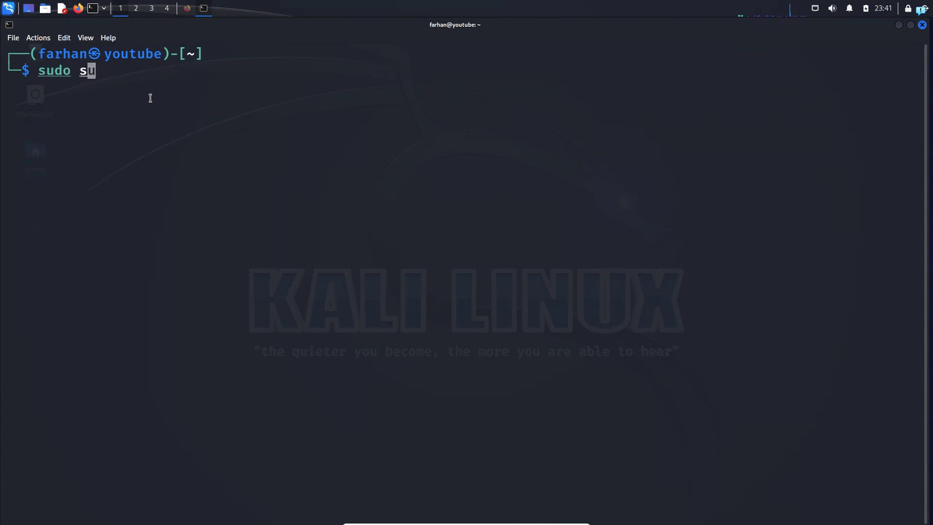
key("Return")
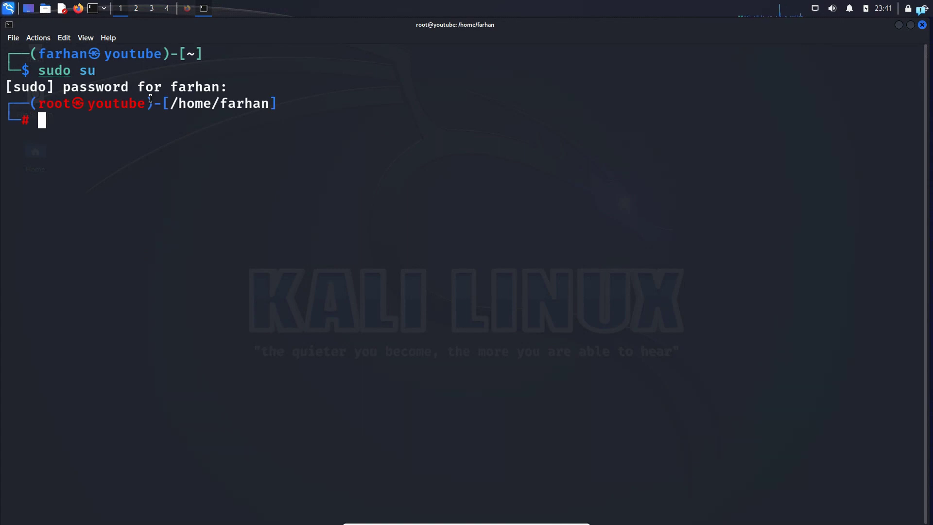
type("apt")
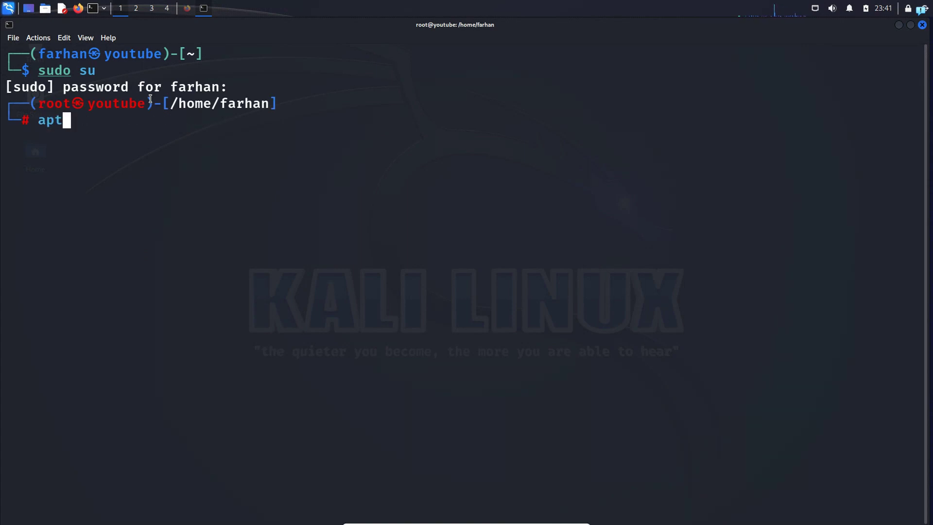
type("install x")
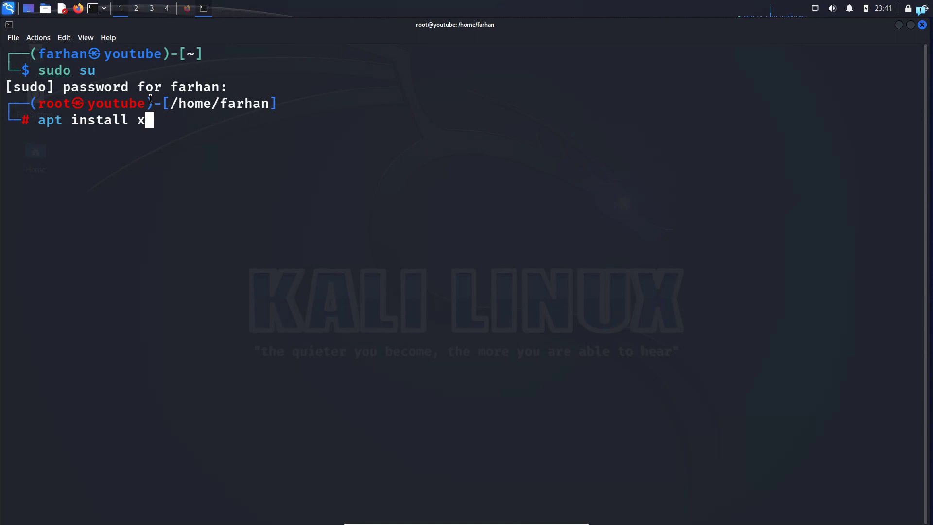
type("rdp")
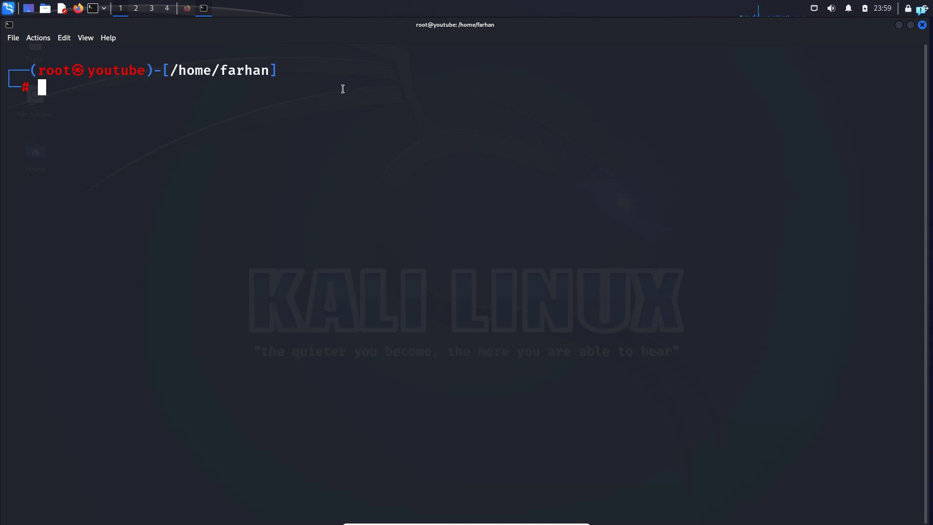
Enable xrdp at boot with update-rc.d and start the xrdp service.
type("update-rc")
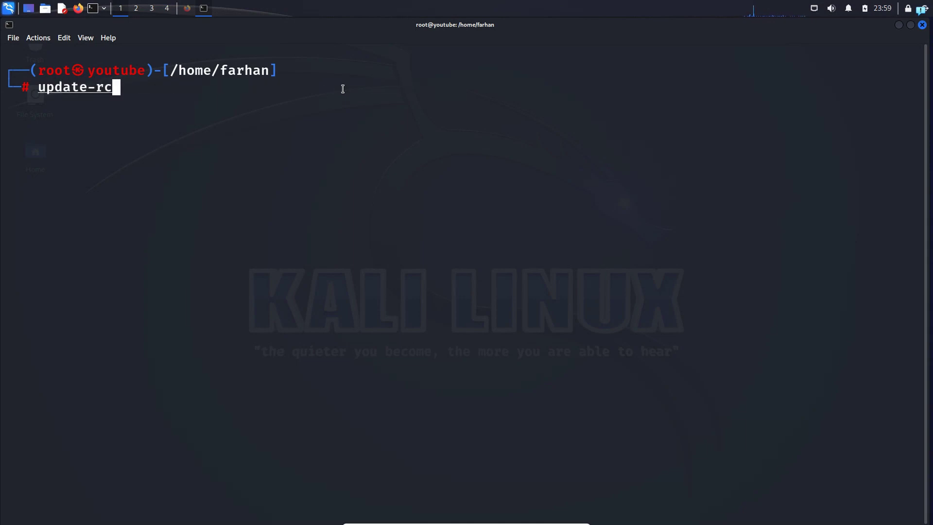
type(".d xrdp enable")
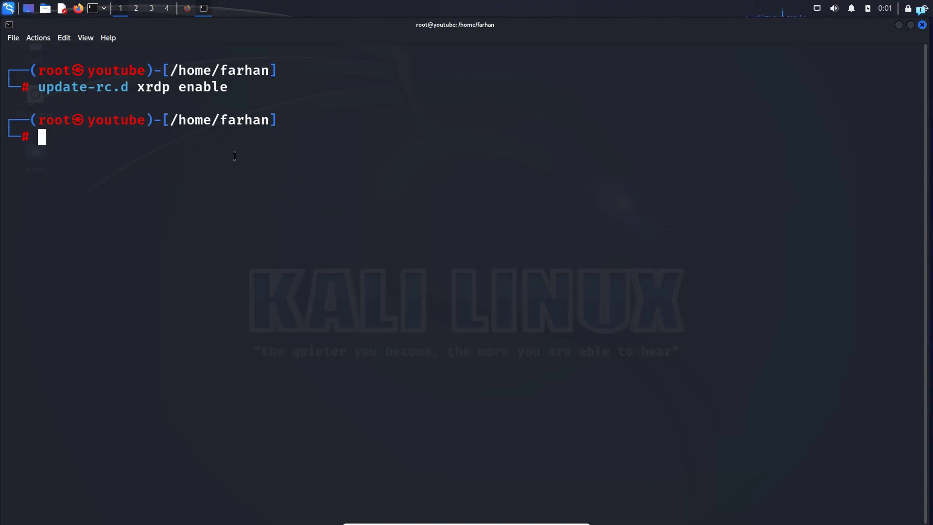
type("service NetworkManager restart")
type("service xrdp start")
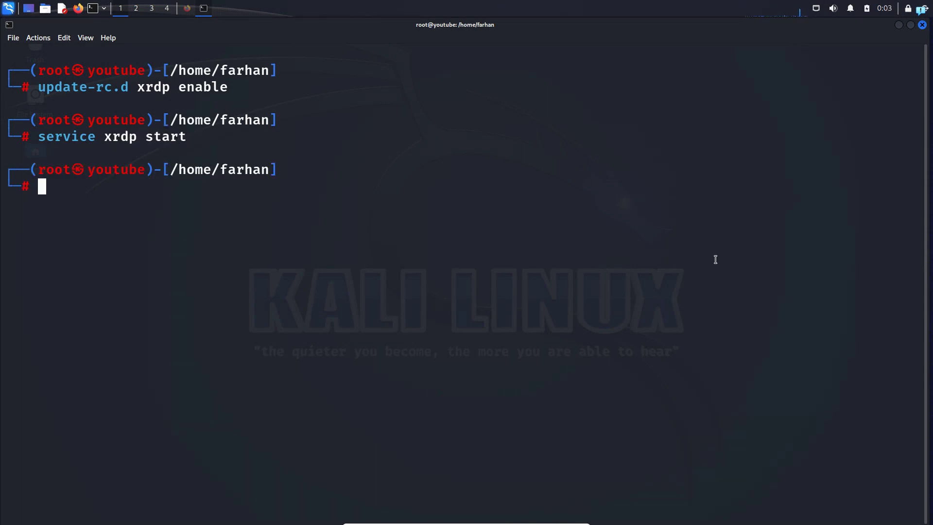
Confirm xrdp status shows active (running), then exit the status view and clear the screen.
key("Up")
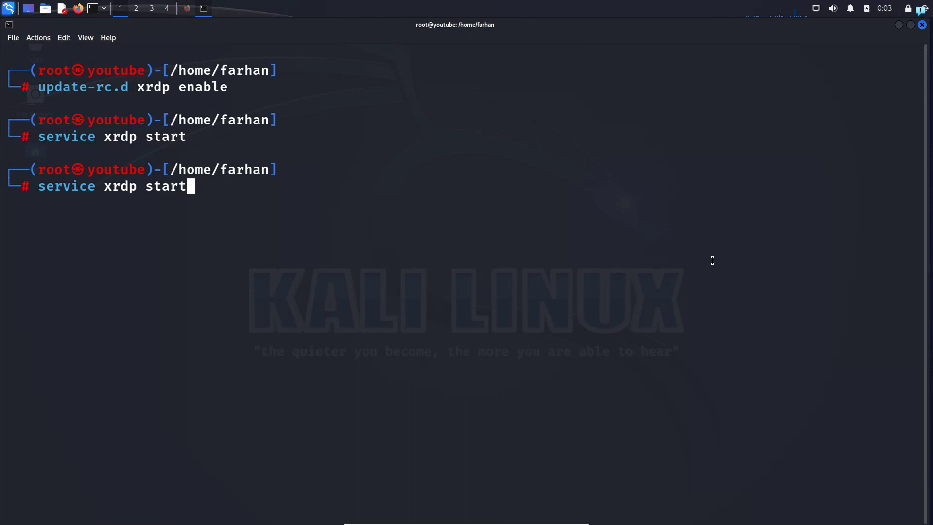
type("status")
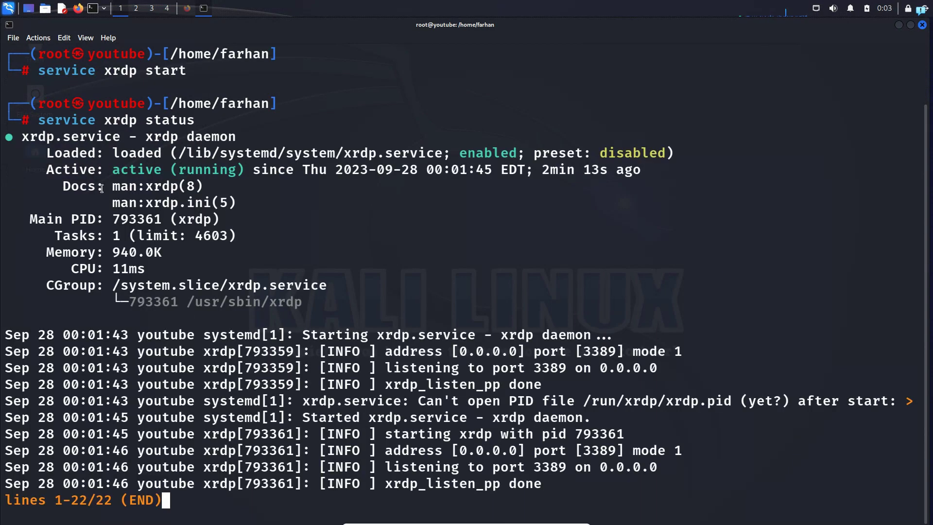
double_click(210, 169)
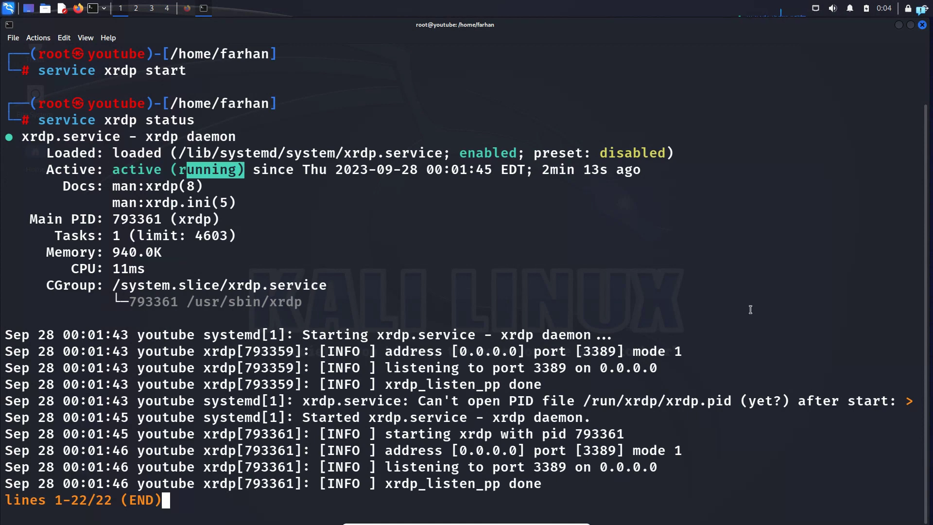
key("q")
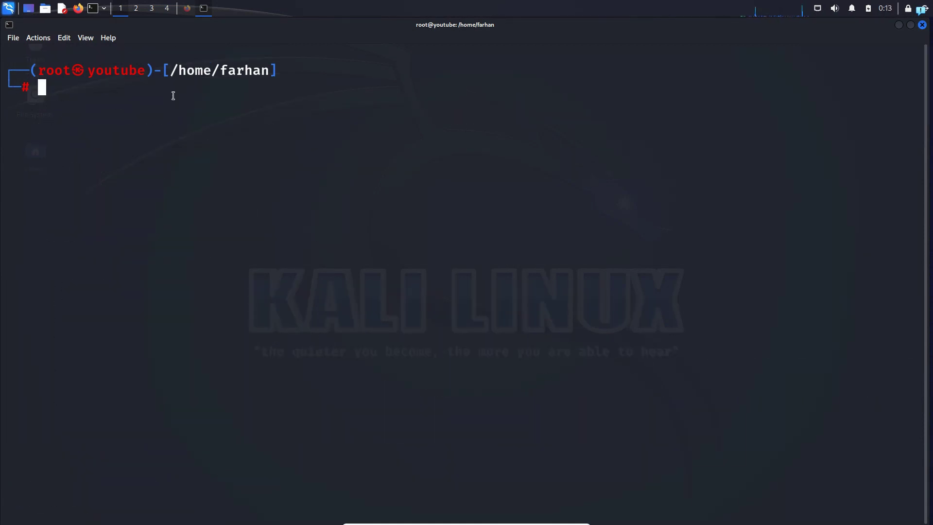
mouse_move(237, 88)
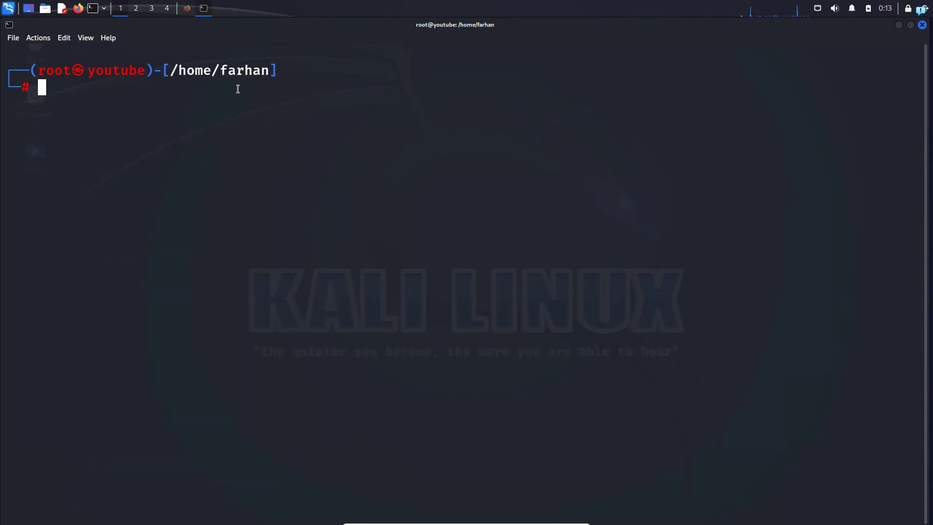
mouse_move(216, 85)
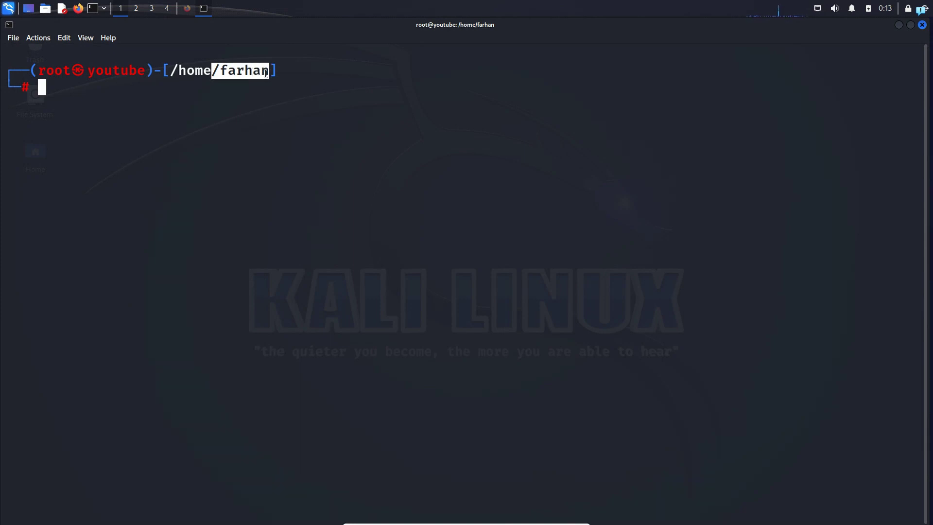
mouse_move(240, 85)
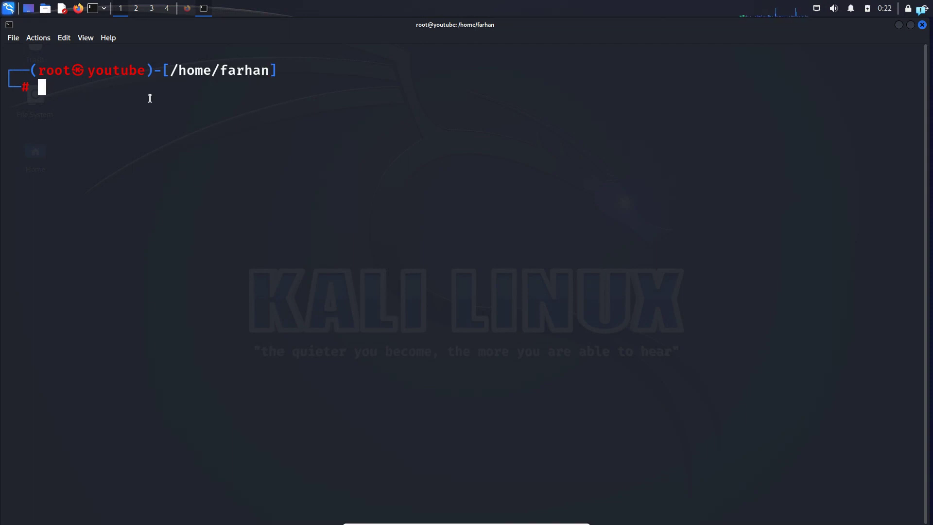
Create user hackhunt with home /hackhunt, set its password, and confirm with Y.
type("adduser")
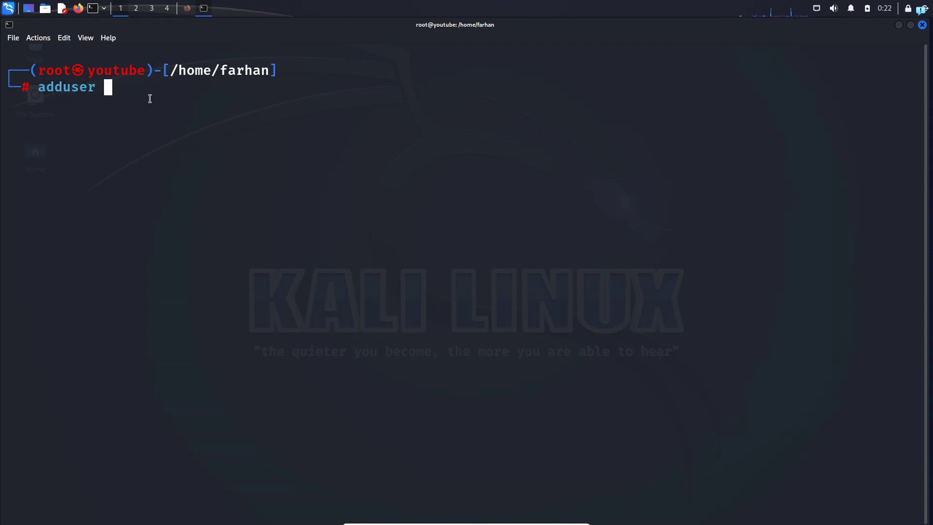
type("--home")
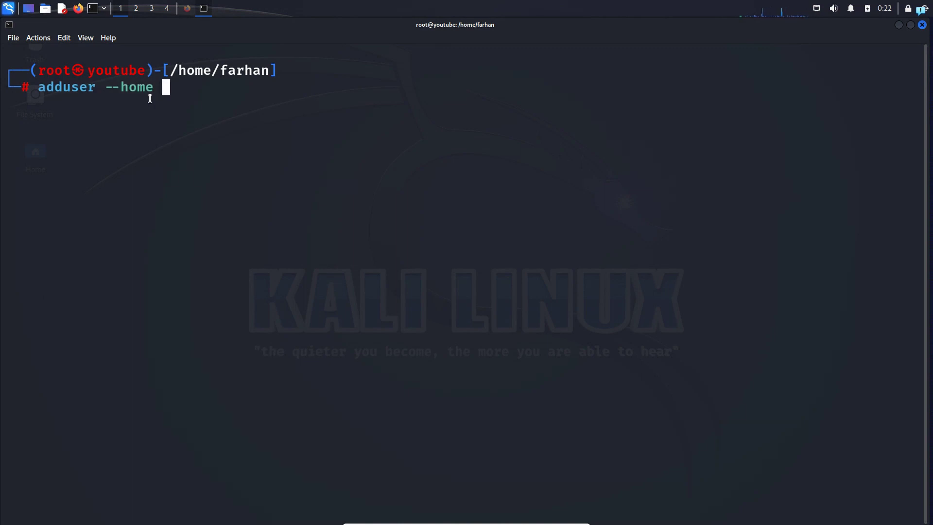
type("/")
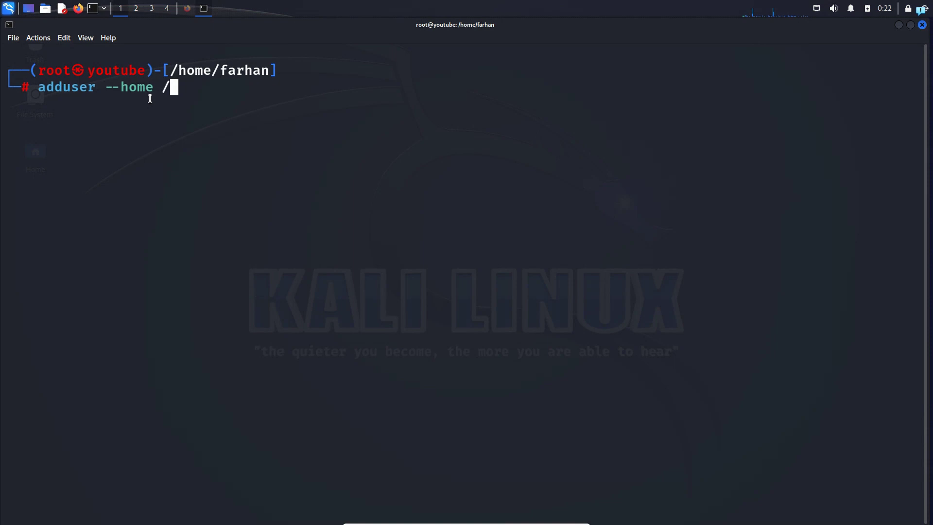
type("hackhunt")
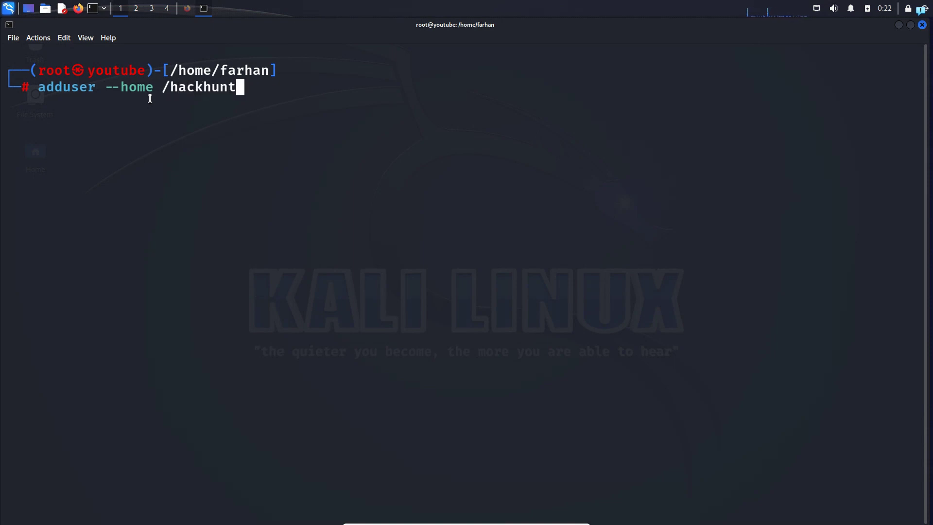
type("hackhunt")
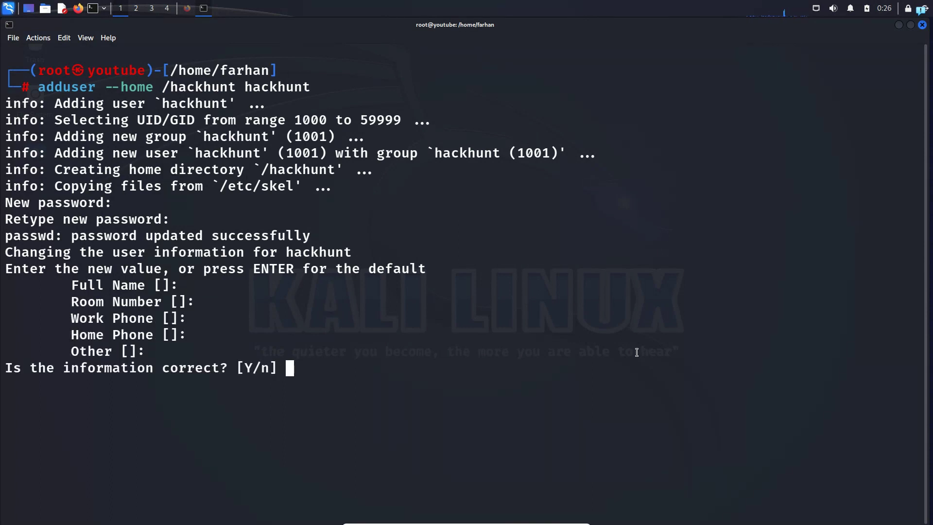
type("Y")
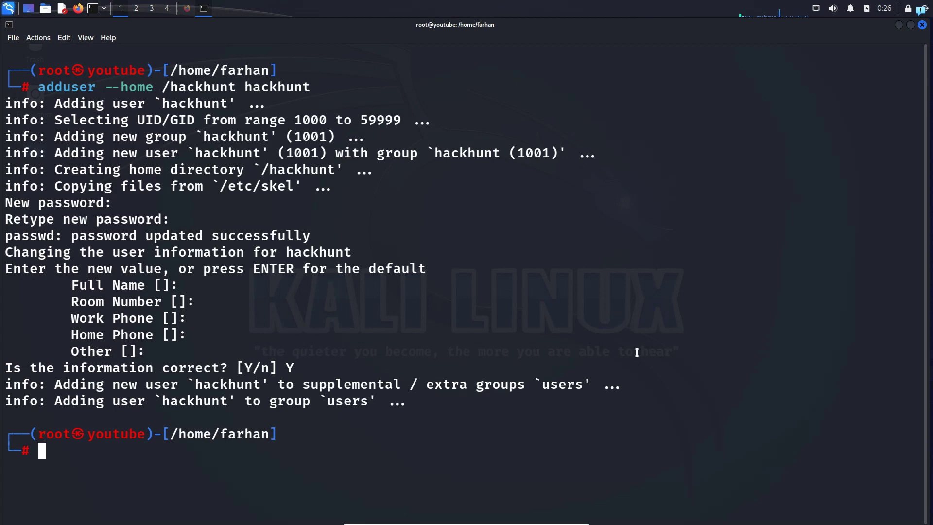
mouse_move(180, 395)
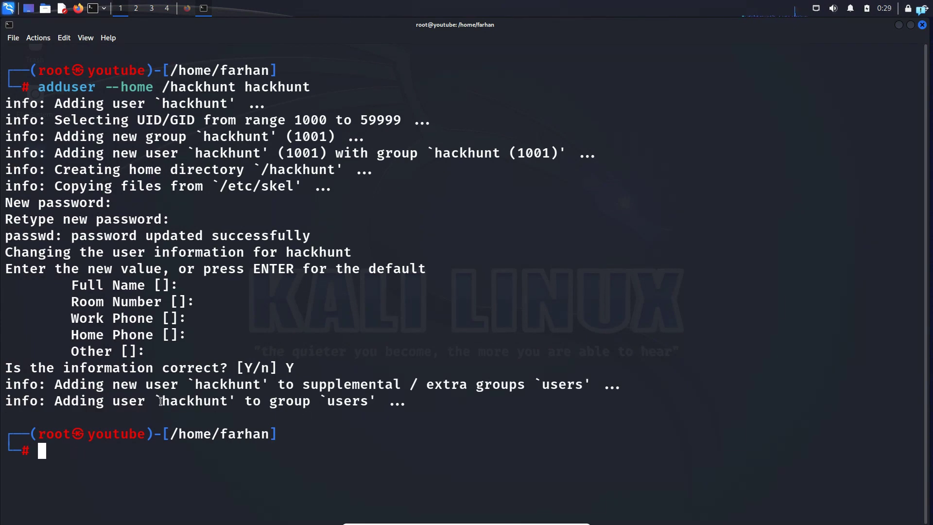
double_click(194, 401)
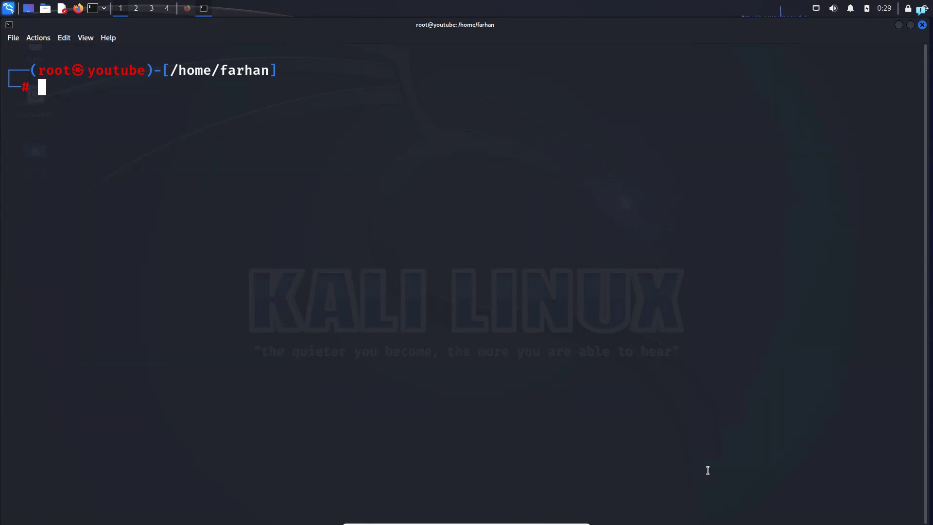
Add hackhunt to the sudo group with usermod -aG sudo hackhunt.
type("usermod -l farhan -d /home/farhan -m hackerhunt")
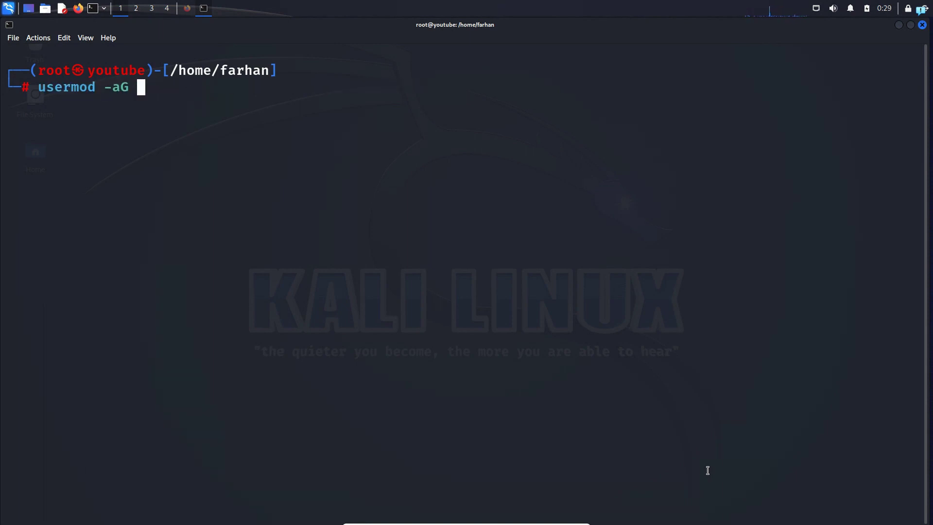
type("sudo hackhunt")
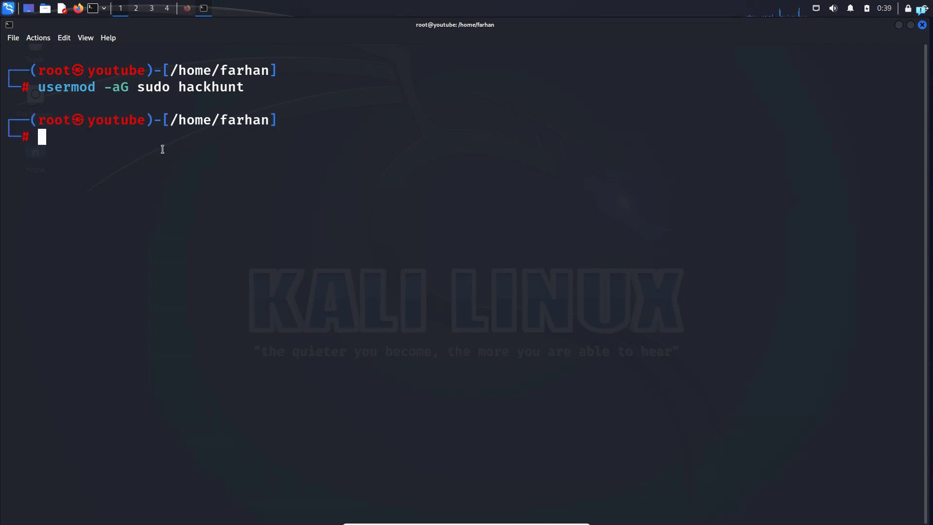
mouse_move(235, 215)
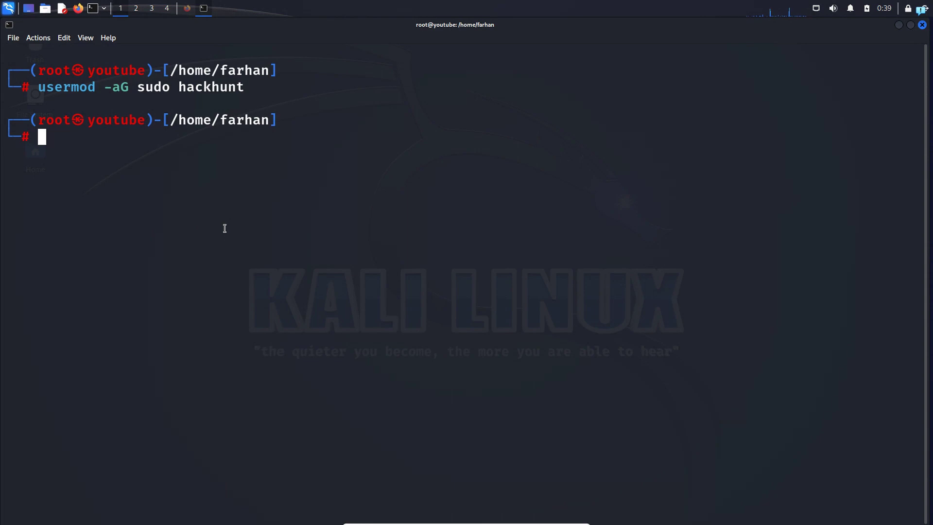
type("ip")
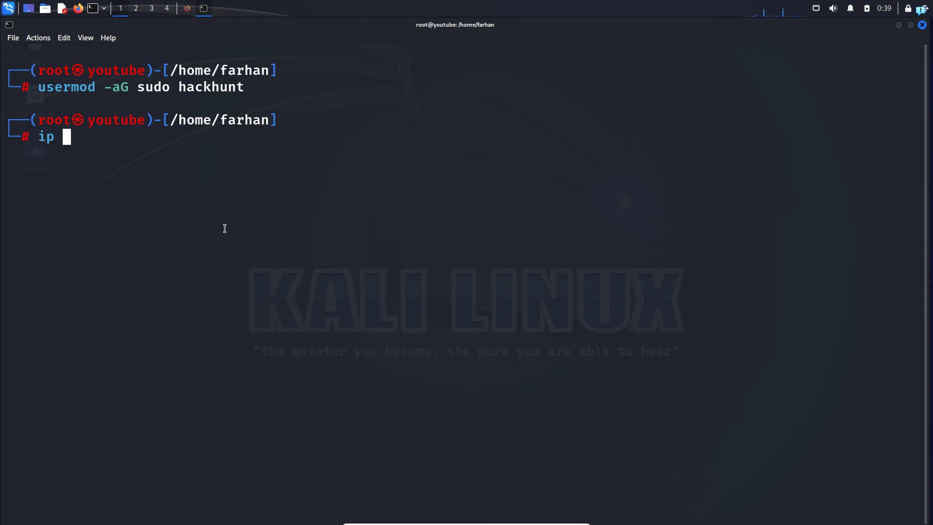
List network interfaces with ip a and select eth0's address 192.168.100.8.
type("a")
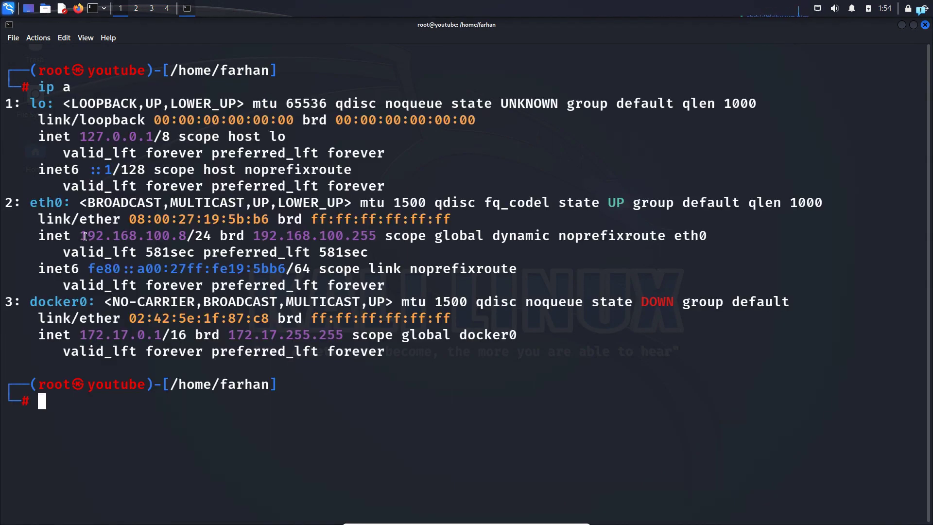
double_click(132, 236)
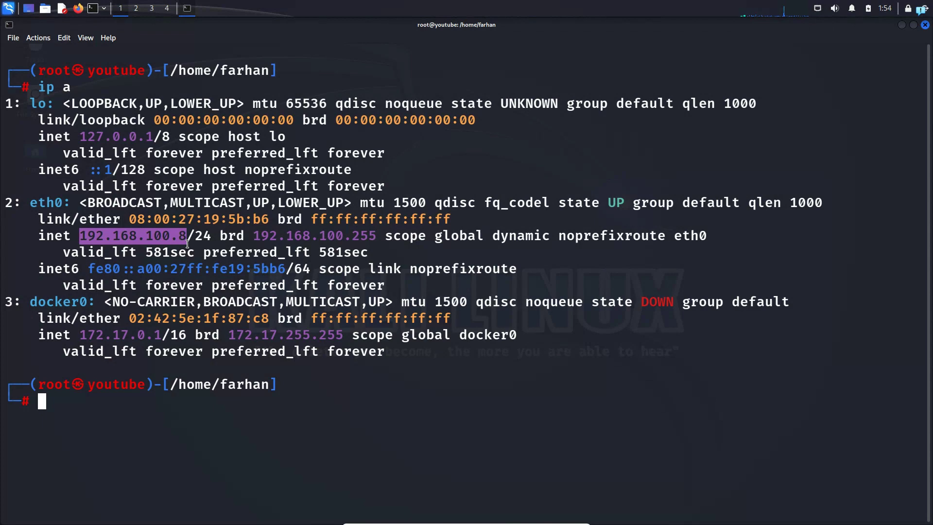
mouse_move(377, 243)
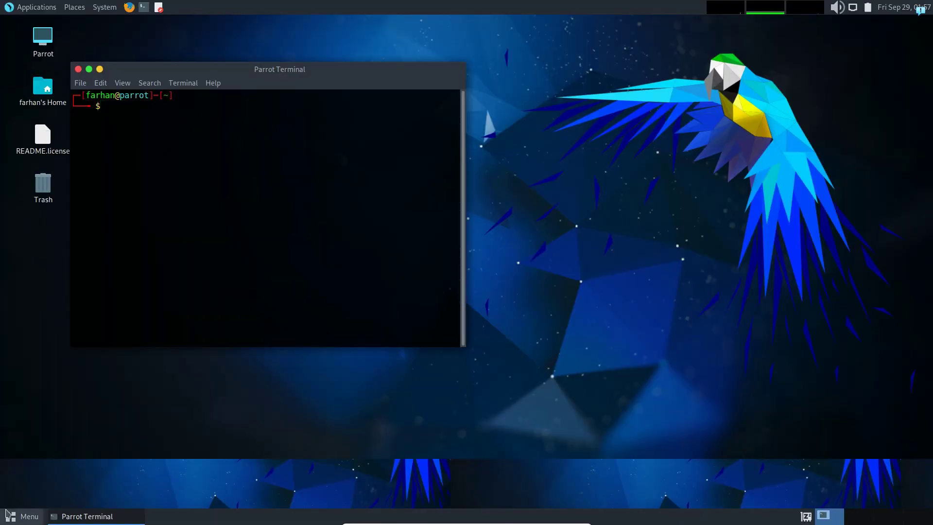
Launch Remmina and run sudo apt install remmina, confirming it is already the newest version.
left_click(22, 516)
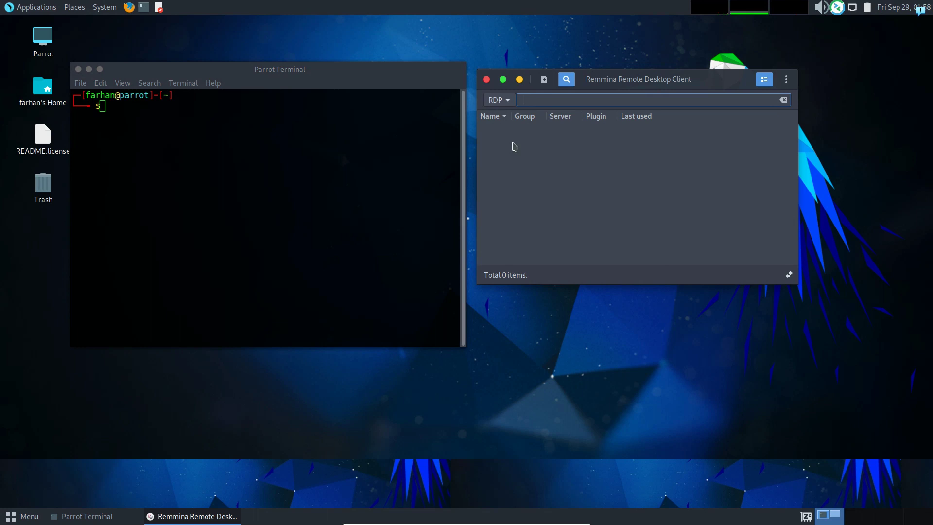
mouse_move(255, 137)
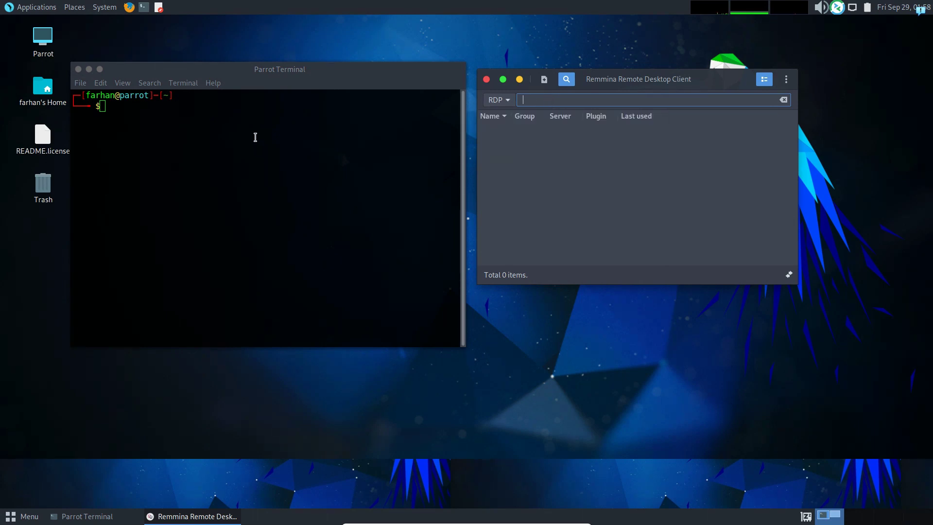
type("sudo")
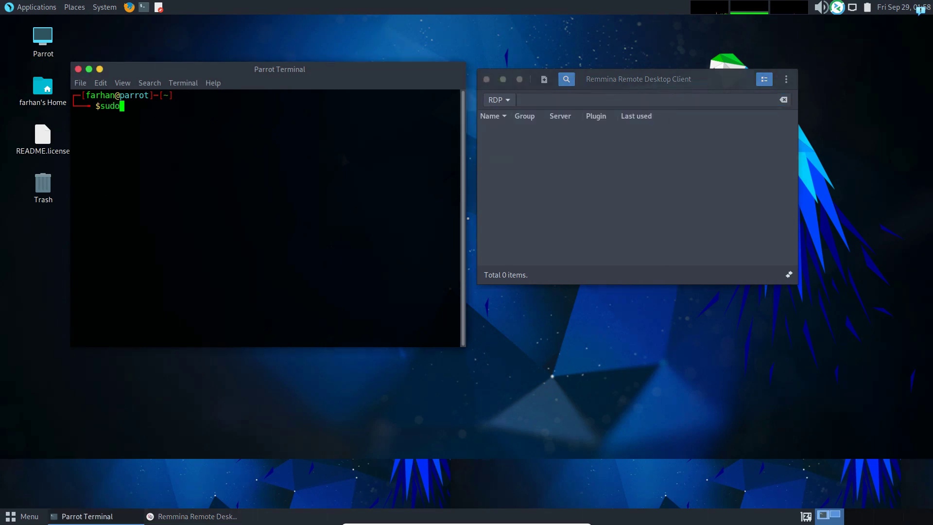
type("apt install remmina")
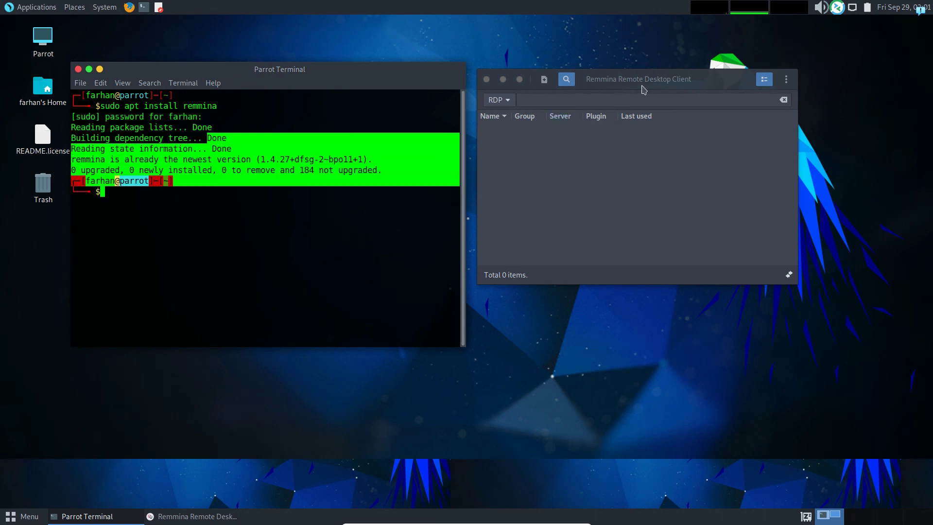
left_click(497, 99)
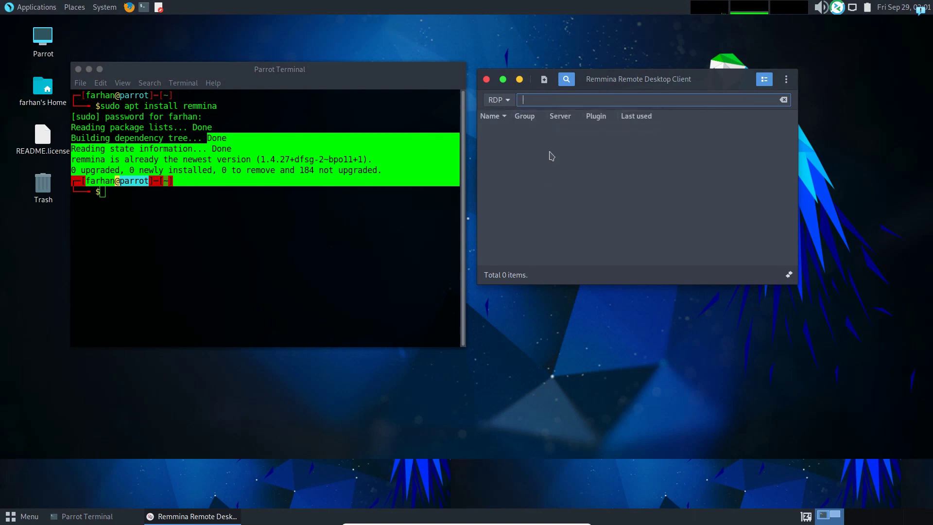
type("192.168.100.8")
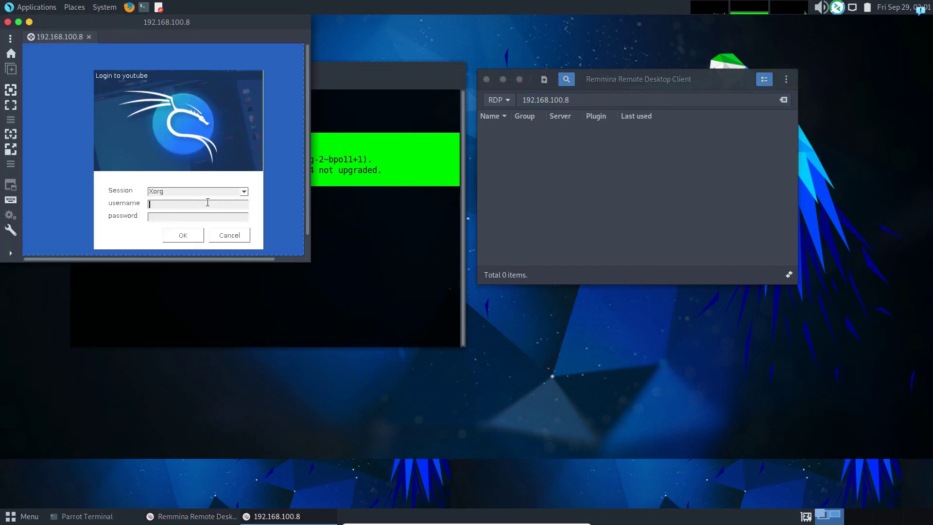
Connect to 192.168.100.8 and log in through xrdp as hackhunt.
type("hack")
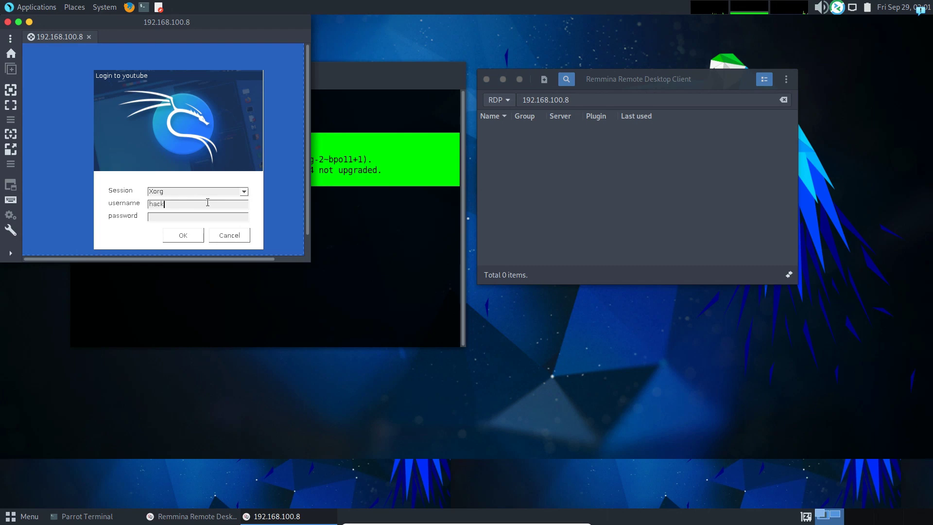
type("hunt")
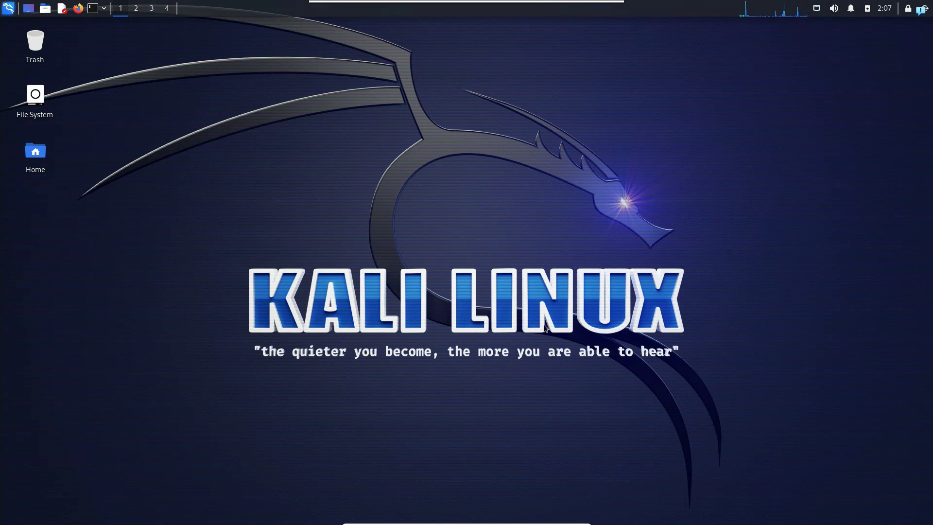
mouse_move(617, 349)
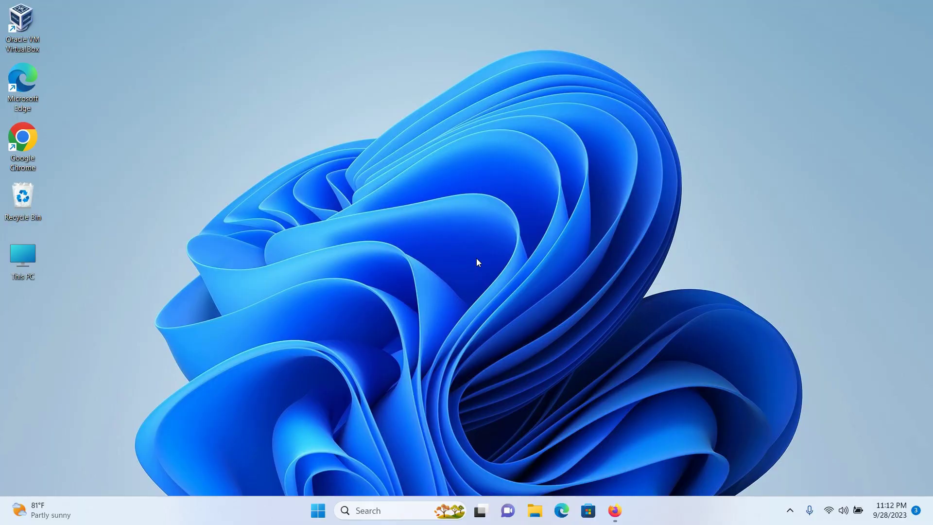
mouse_move(334, 424)
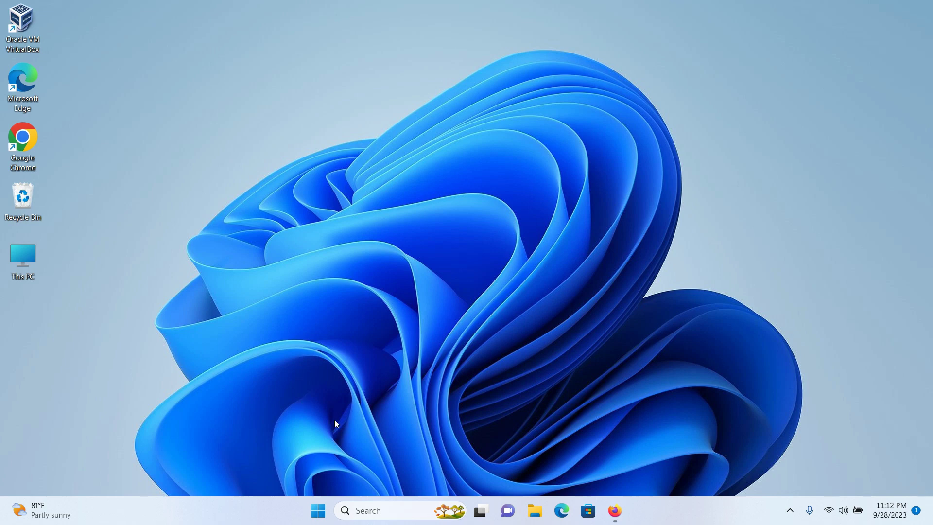
mouse_move(398, 357)
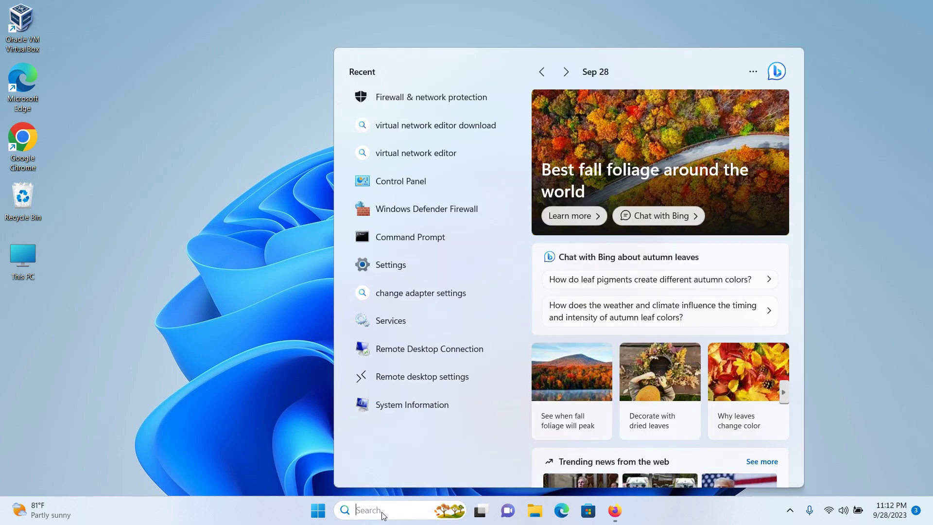
Search Windows for 'remote desktop connection'.
type("remote desktop connection")
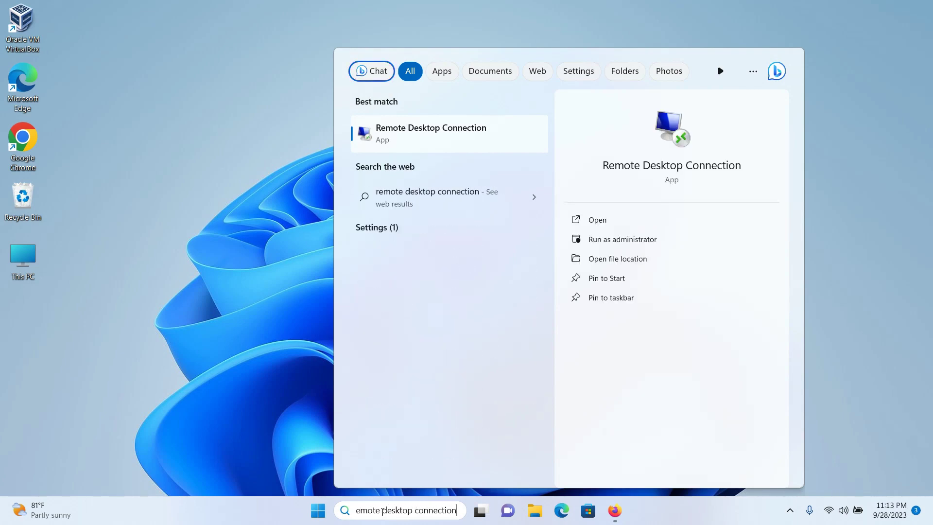
Launch Remote Desktop Connection and expand its options to show computer and user name fields.
left_click(430, 133)
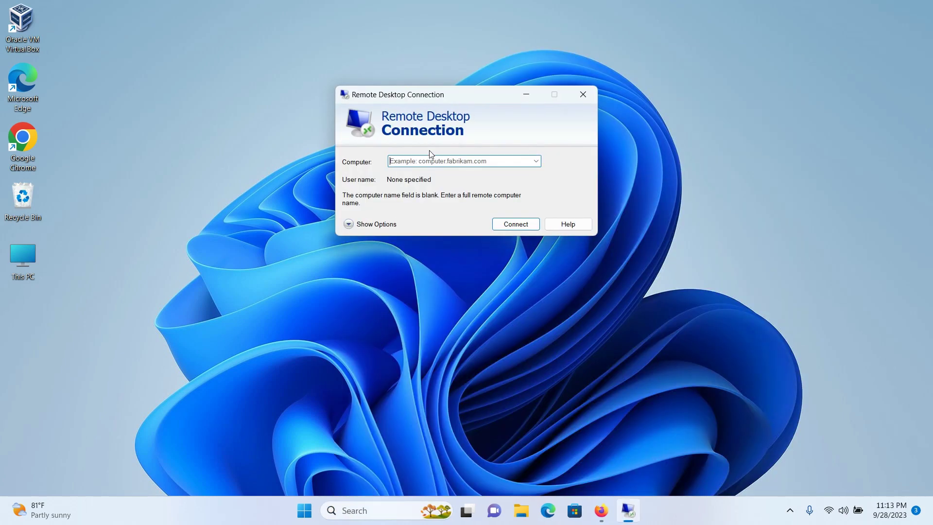
left_click(463, 161)
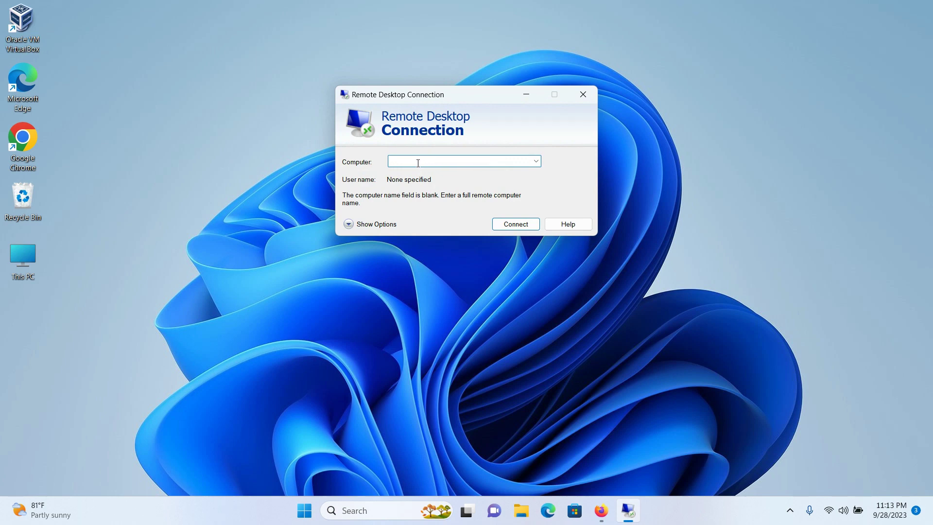
left_click(375, 224)
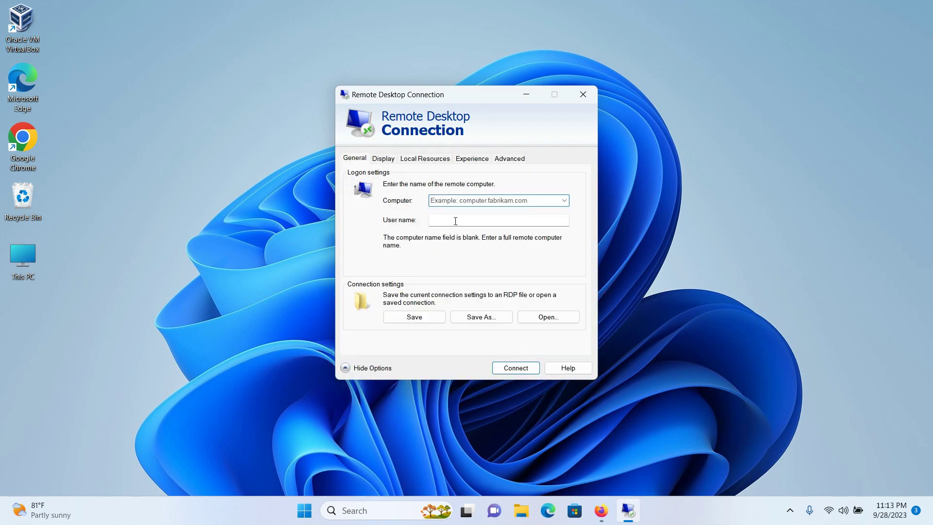
left_click(498, 219)
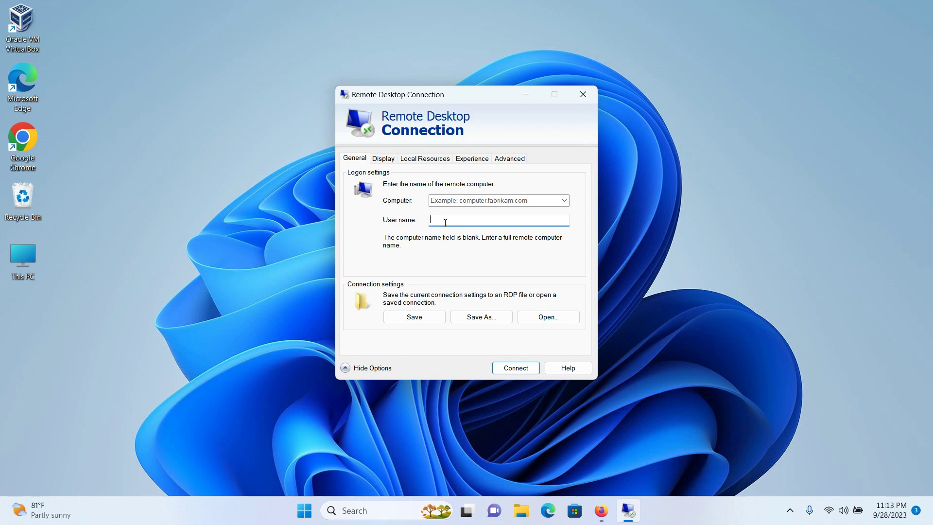
mouse_move(747, 273)
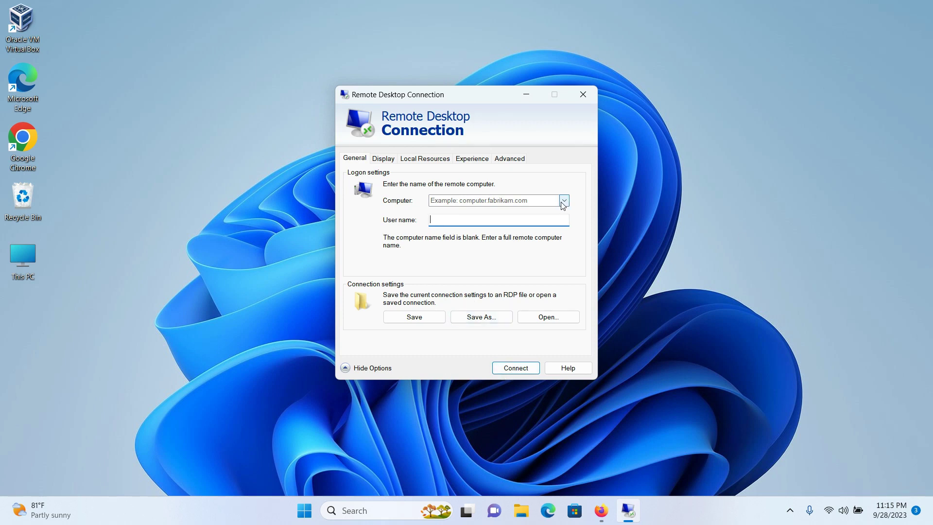
mouse_move(562, 205)
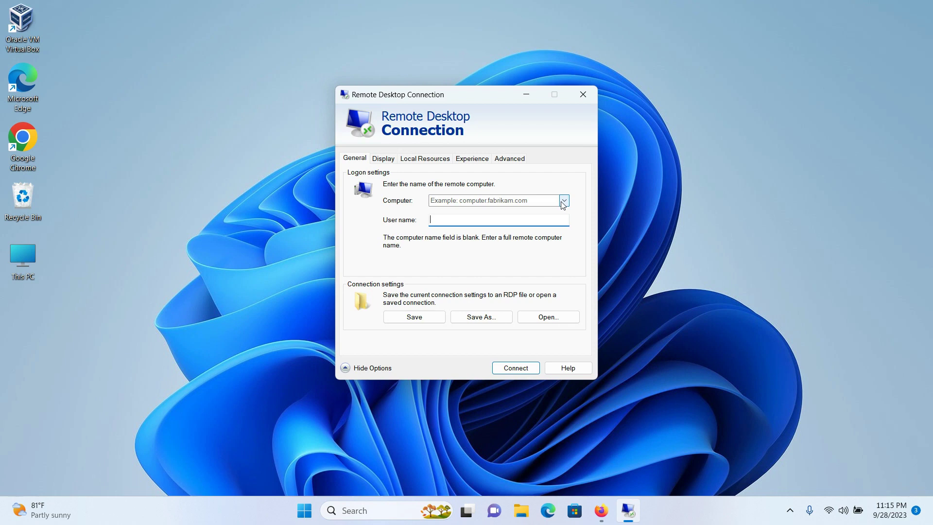